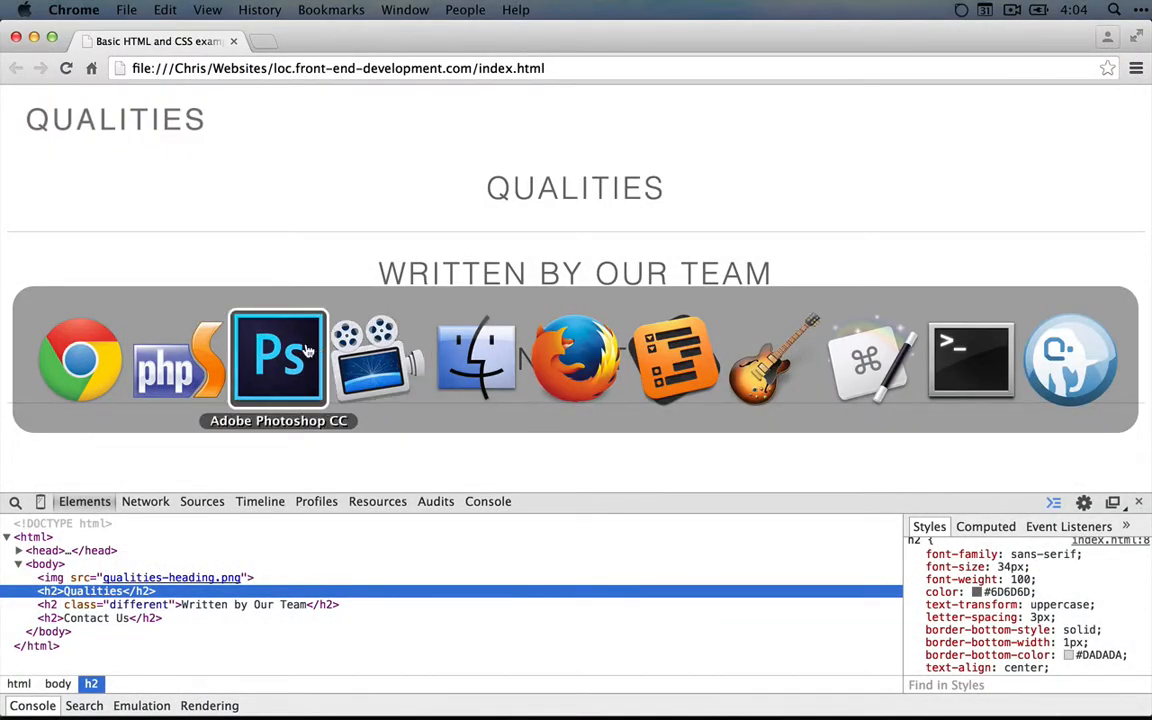
# Switch to PhpStorm and add a .different rule with a white bottom border color
pyautogui.click(278, 358)
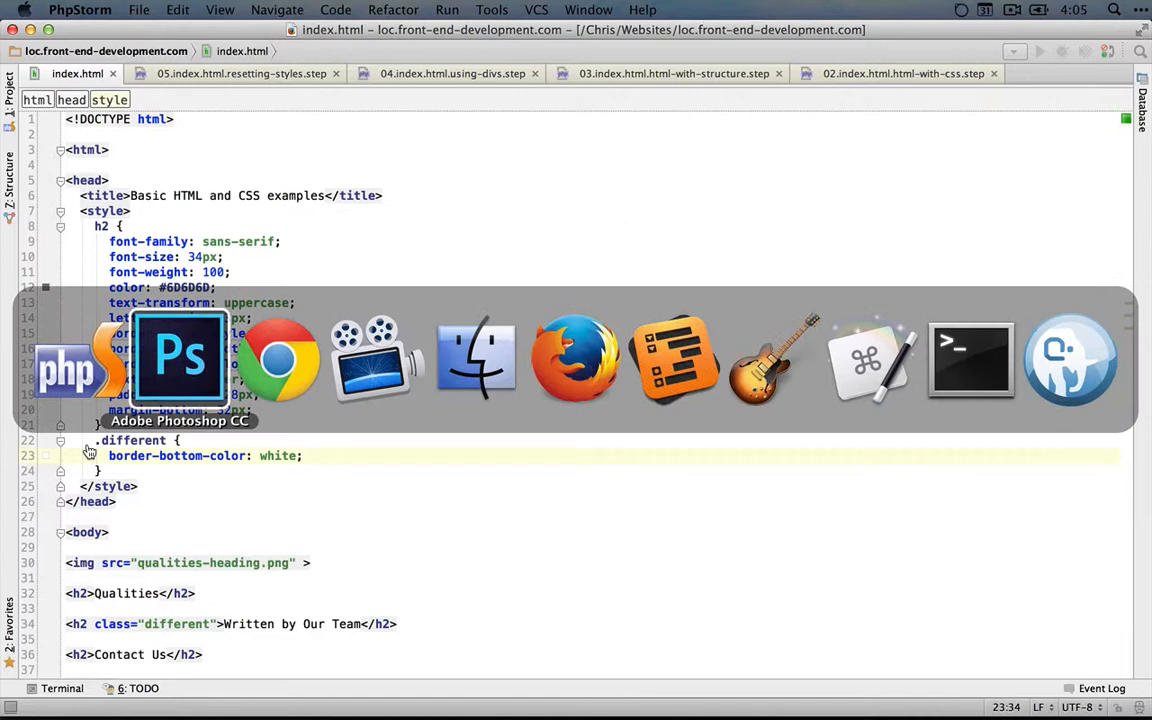
# Close the local example and Tryit Editor tabs, then search for 'css selectors'
pyautogui.click(278, 360)
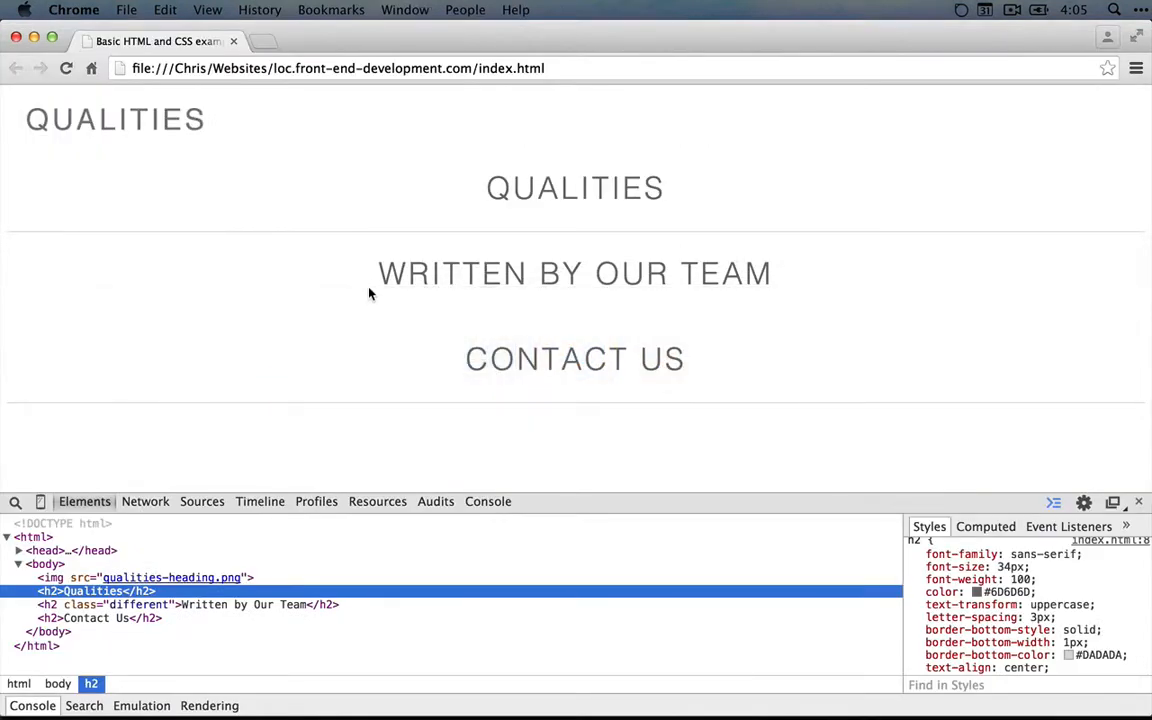
pyautogui.click(485, 41)
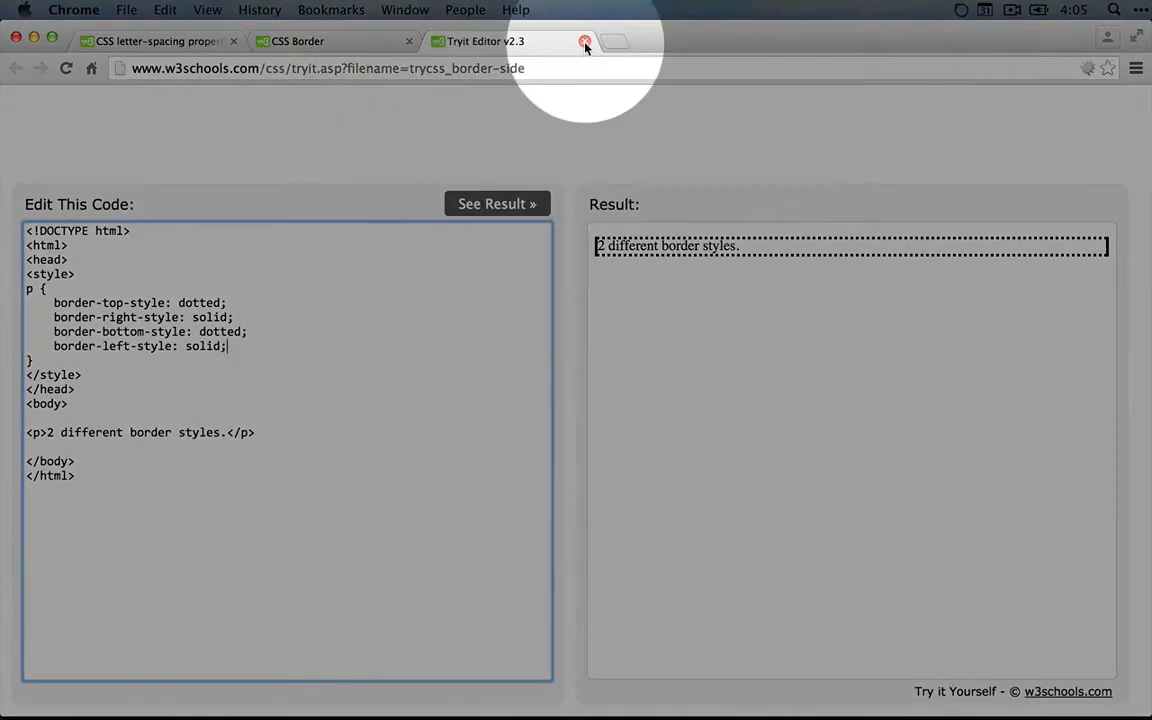
pyautogui.click(585, 41)
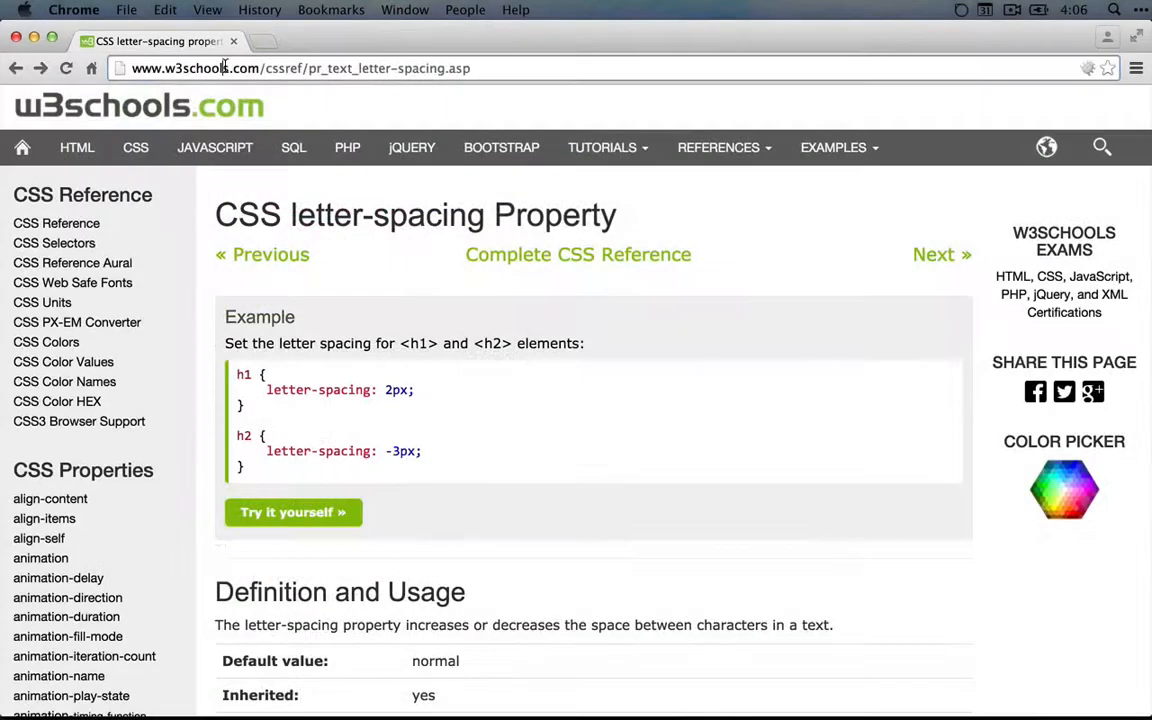
pyautogui.write('css selectors')
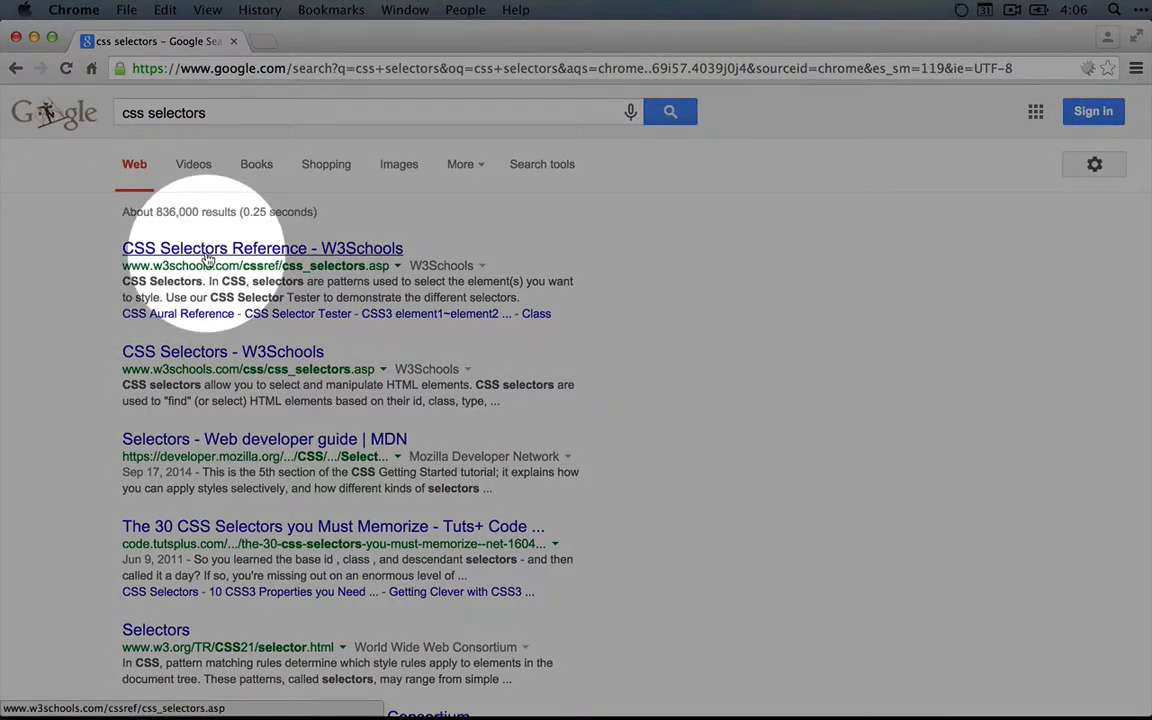
pyautogui.moveTo(215, 470)
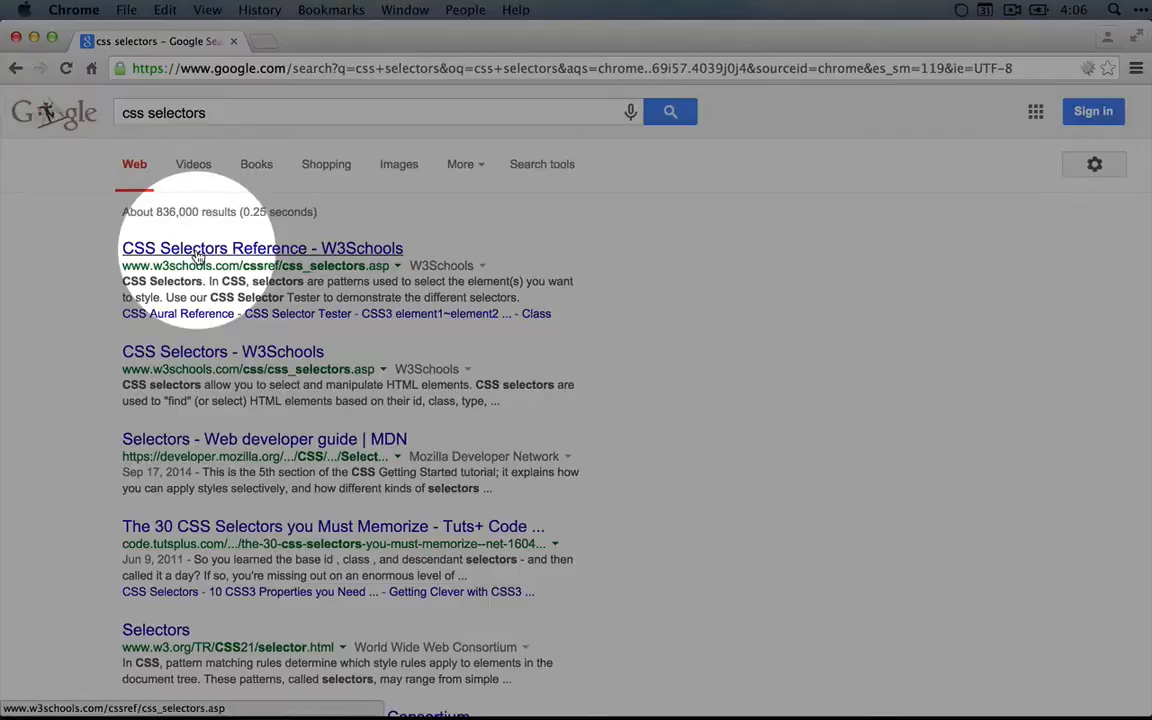
# Open the W3Schools CSS Selectors Reference result, browse the table, and open the .class selector page
pyautogui.click(262, 248)
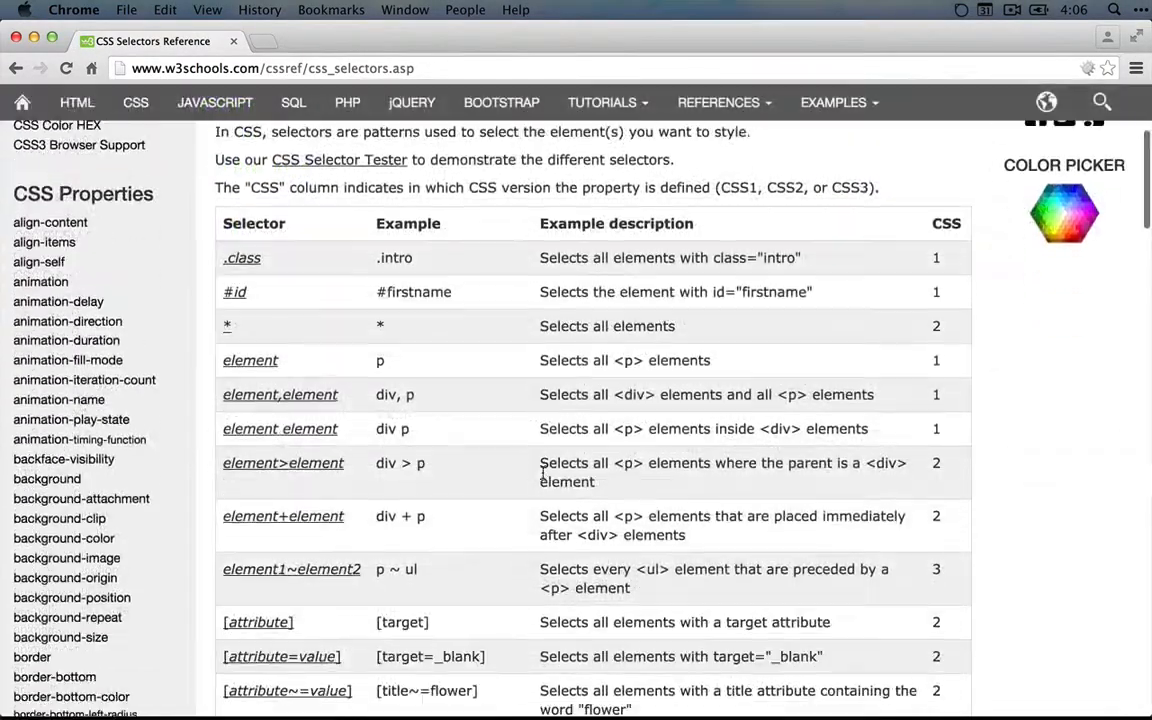
pyautogui.scroll(-3)
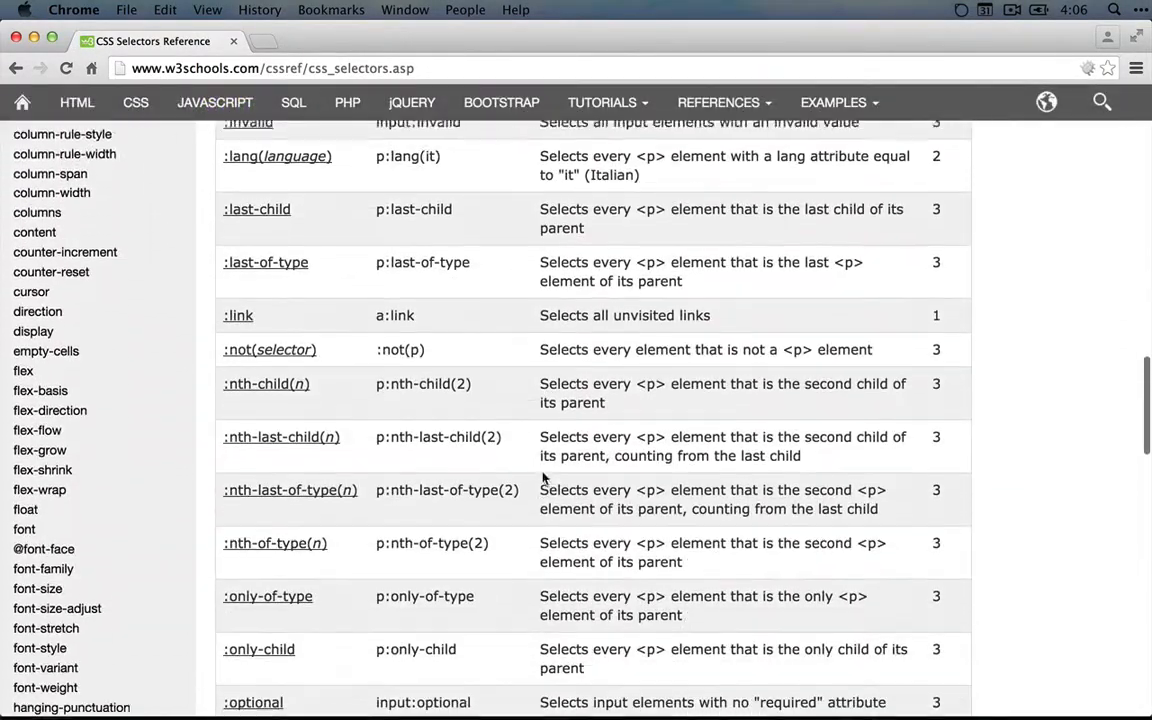
pyautogui.scroll(-3)
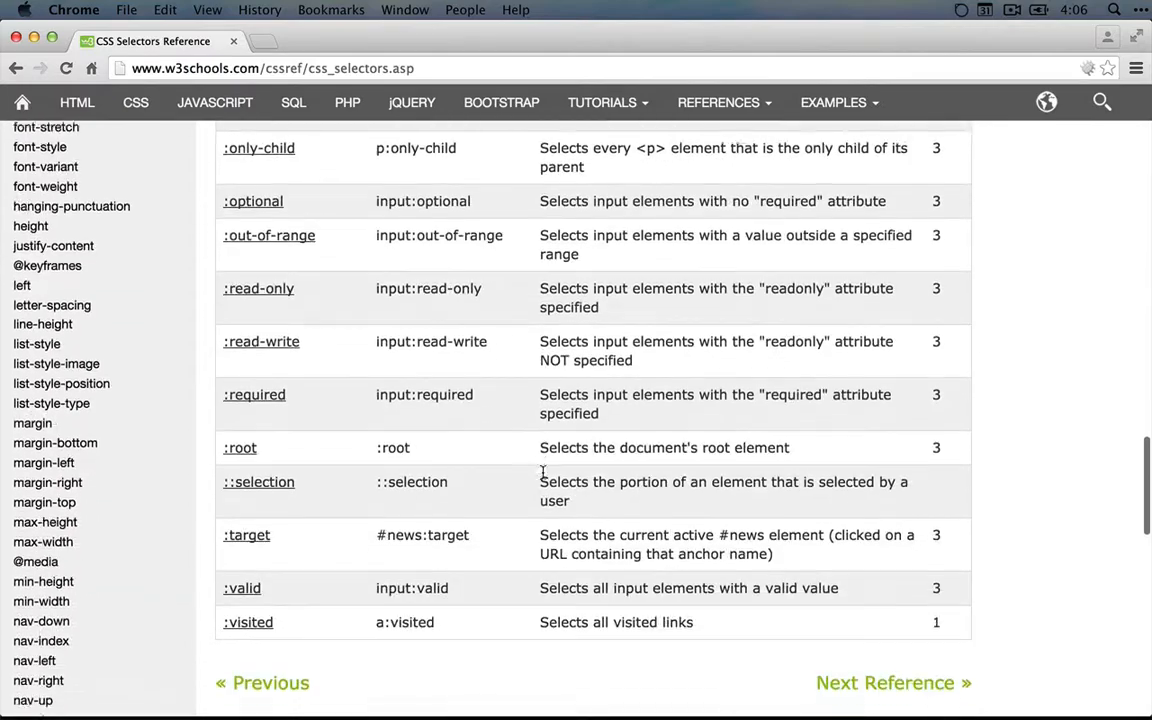
pyautogui.scroll(3)
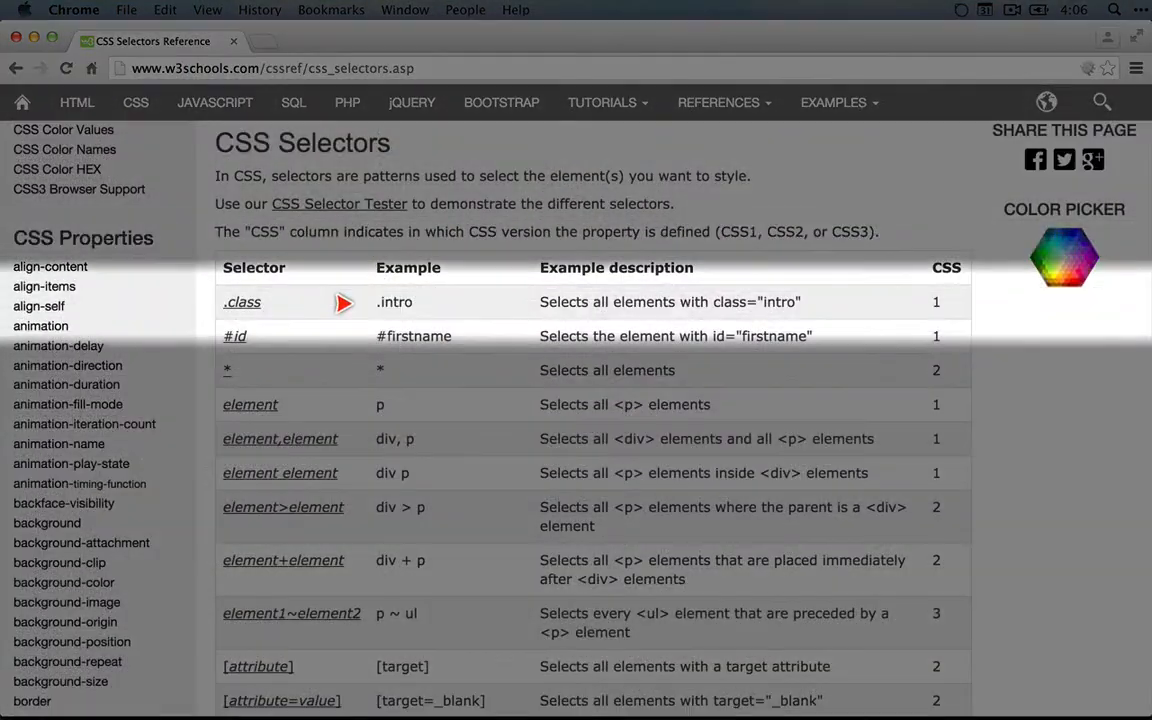
pyautogui.moveTo(462, 287)
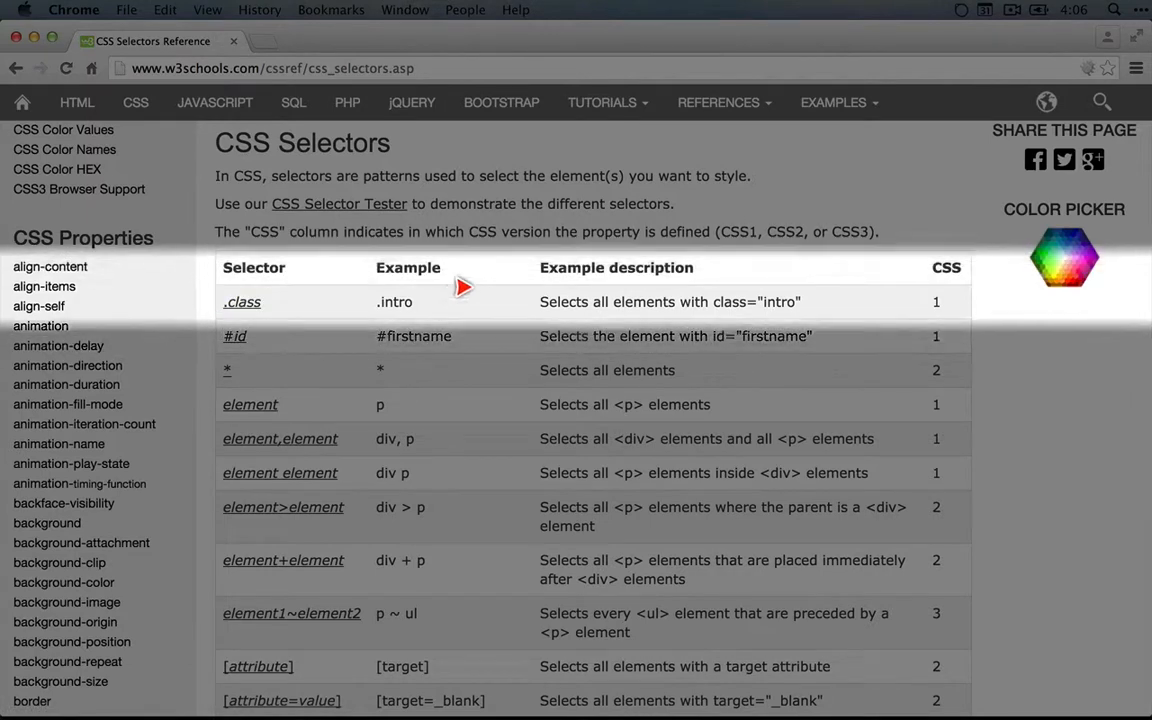
pyautogui.moveTo(367, 307)
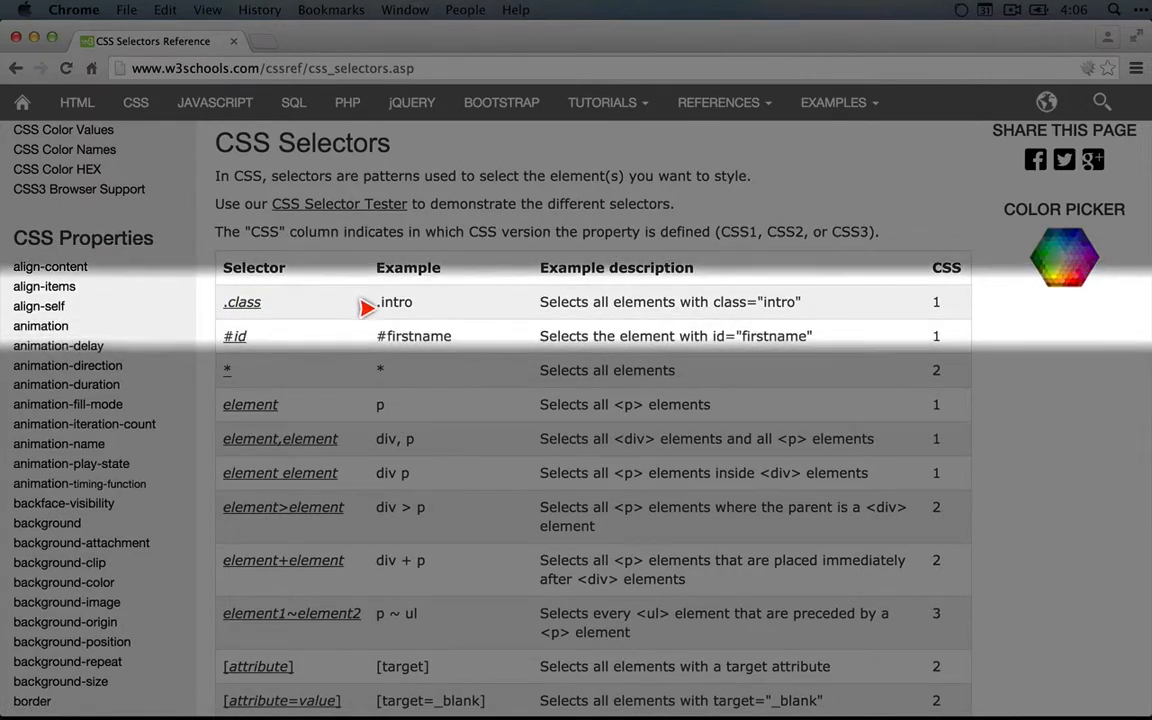
pyautogui.moveTo(532, 328)
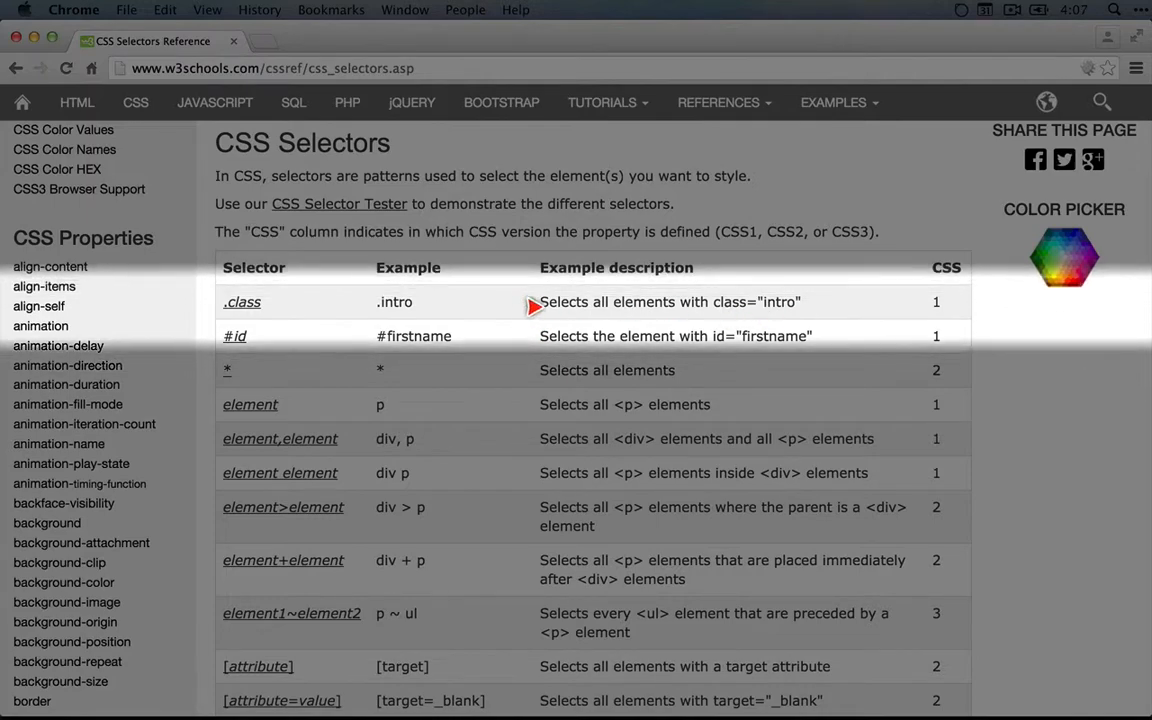
pyautogui.click(242, 301)
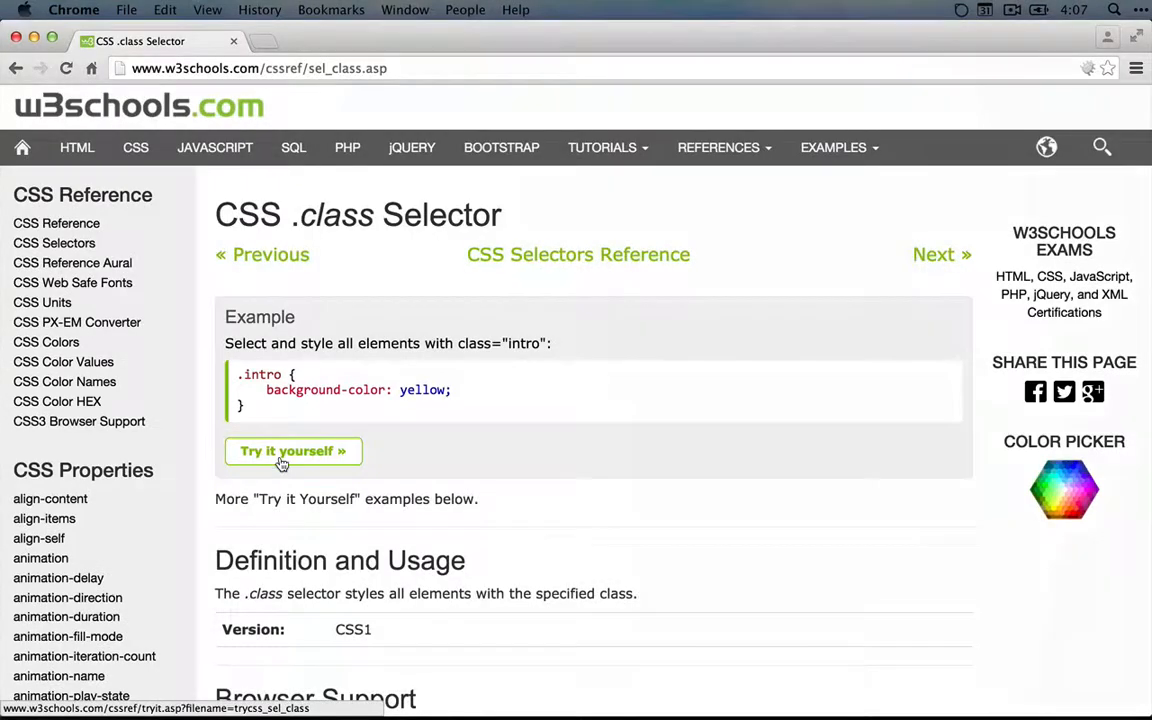
# View the .class Tryit example with yellow intro paragraphs, then go back to the reference table
pyautogui.click(293, 451)
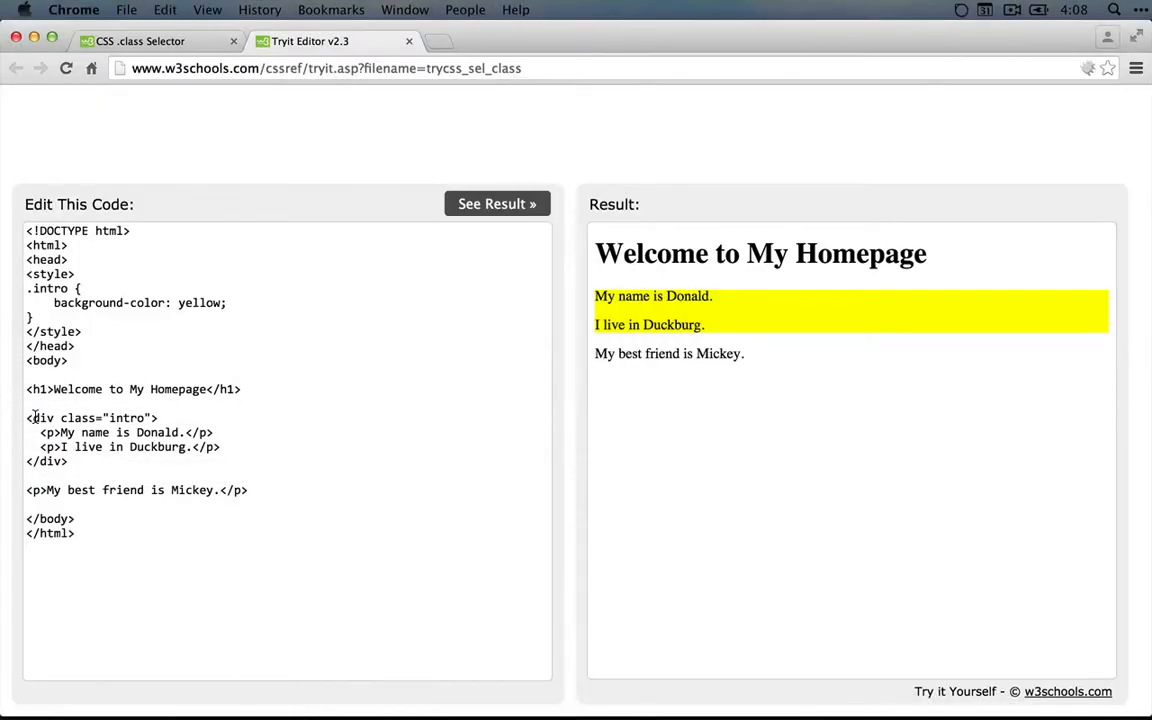
pyautogui.click(16, 68)
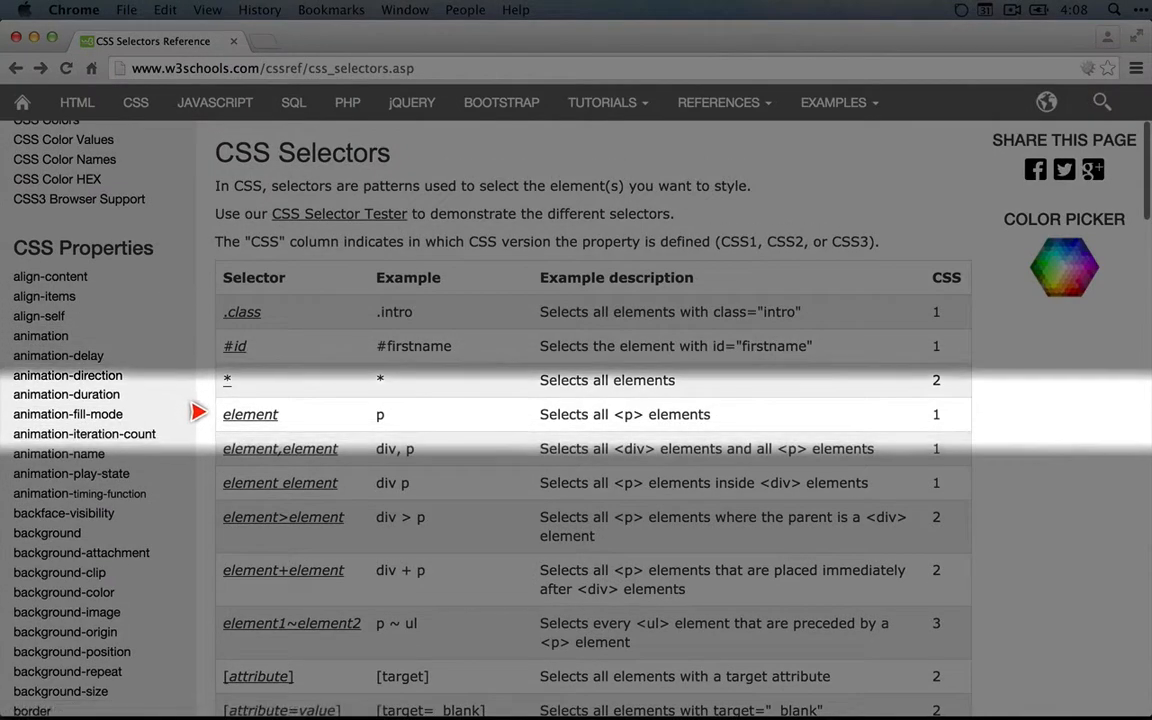
pyautogui.moveTo(358, 414)
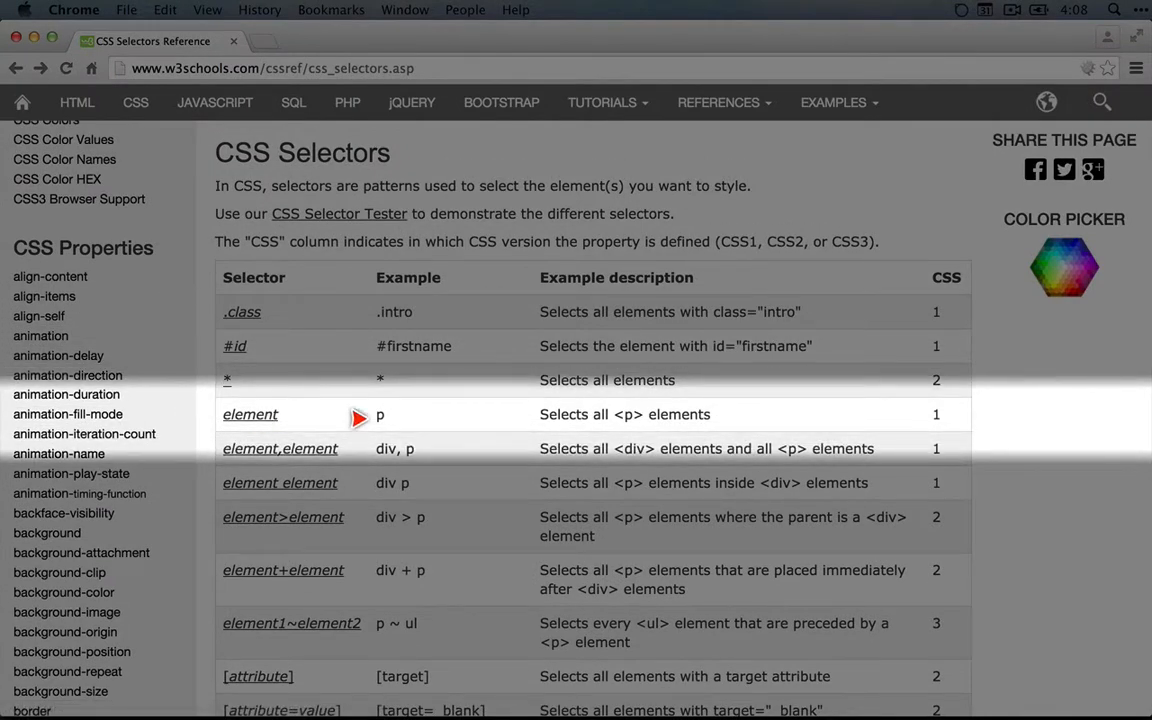
pyautogui.click(250, 414)
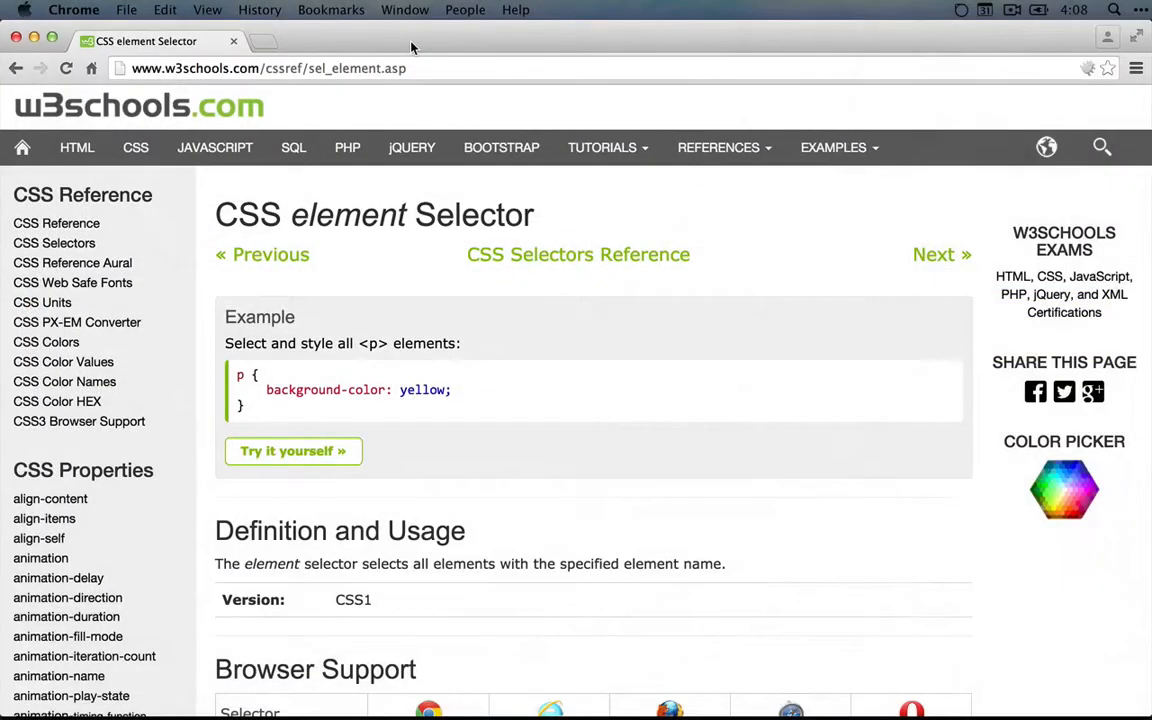
pyautogui.click(578, 254)
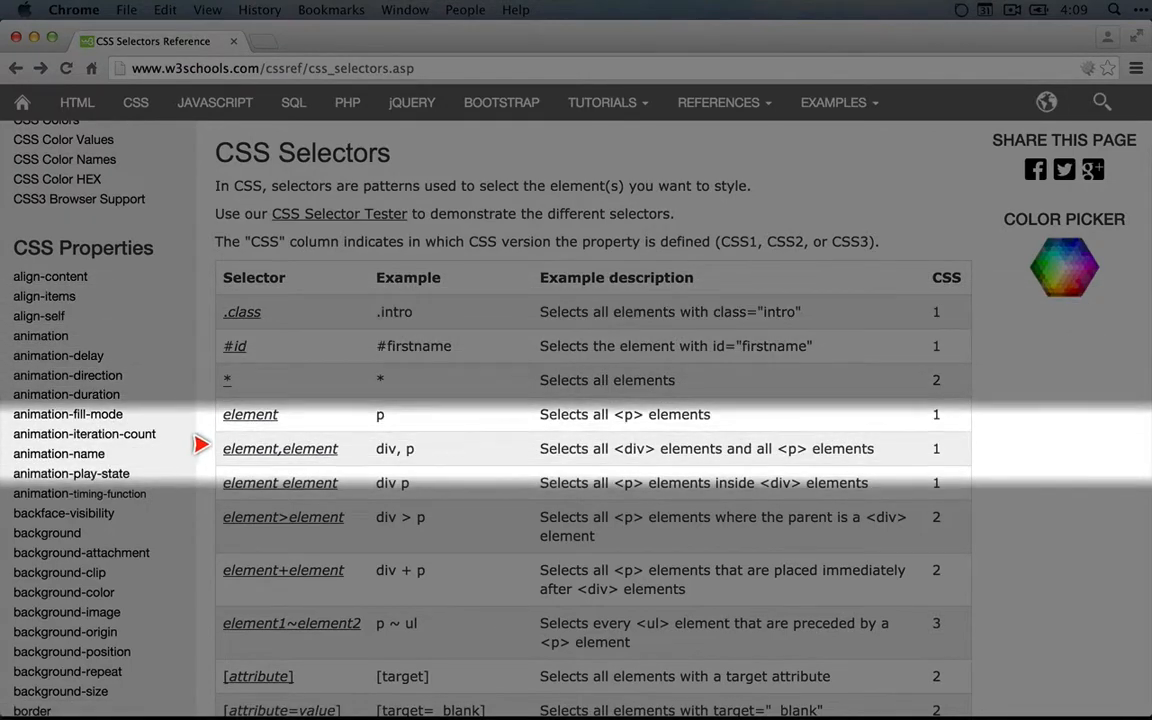
pyautogui.moveTo(355, 448)
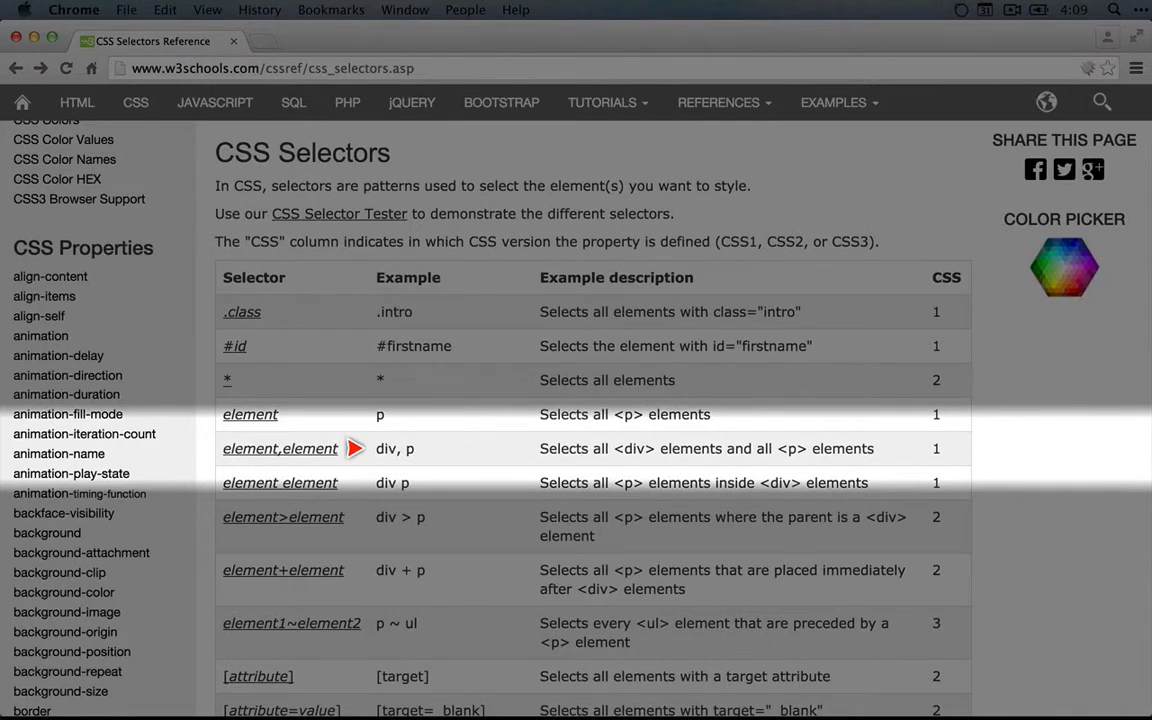